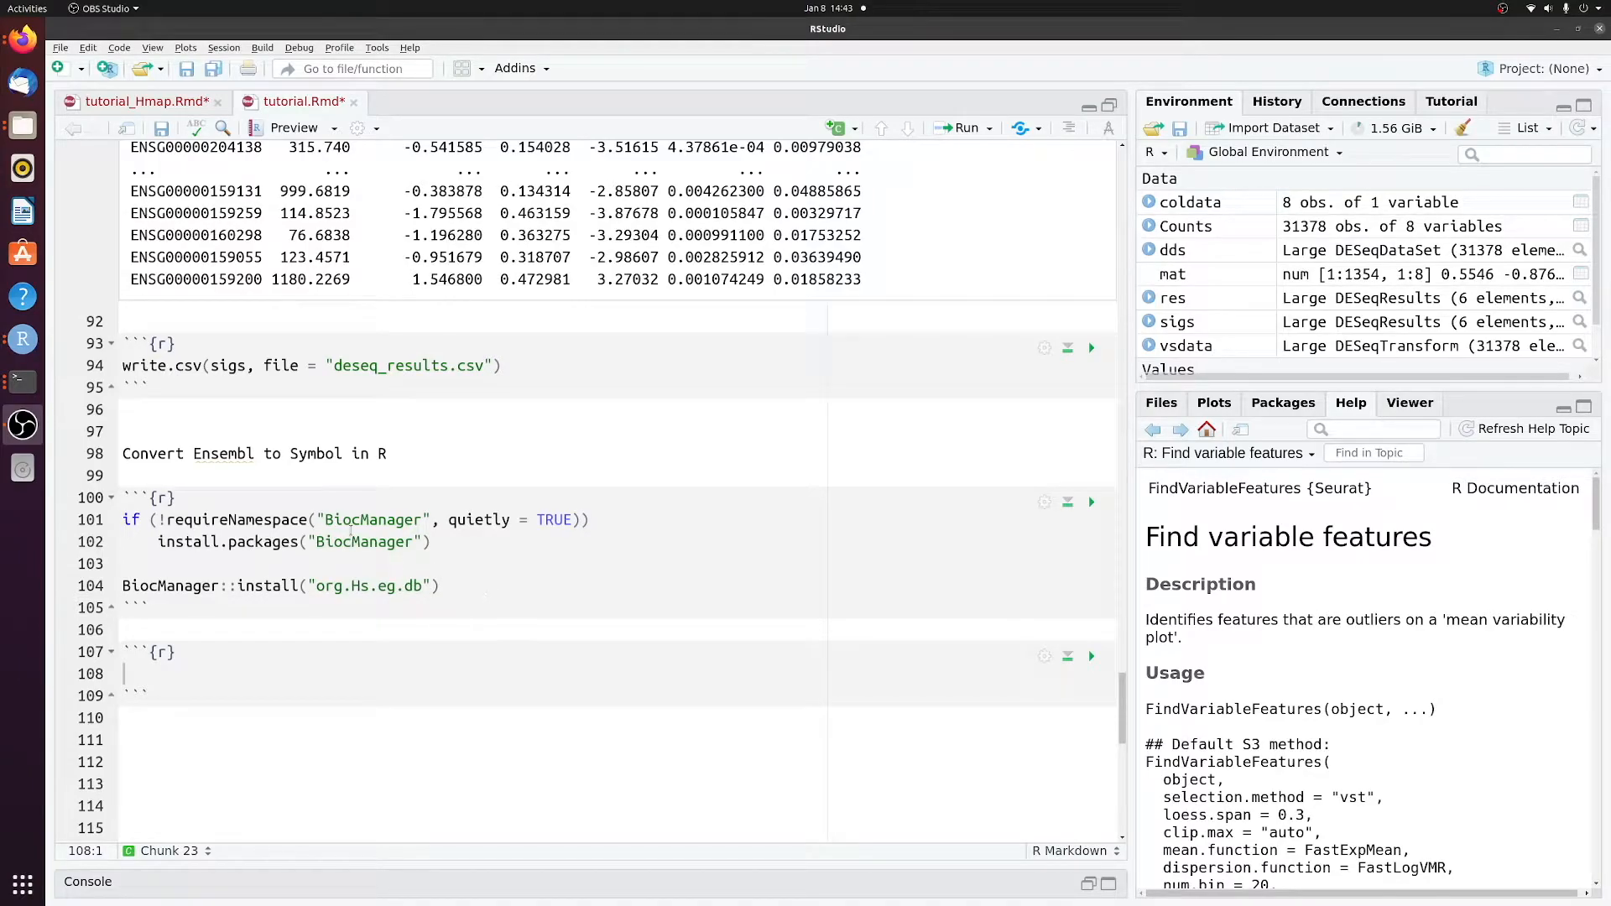
# Step: Load the org.Hs.eg.db package with a library() call and run the chunk
pyautogui.doubleClick(194, 279)
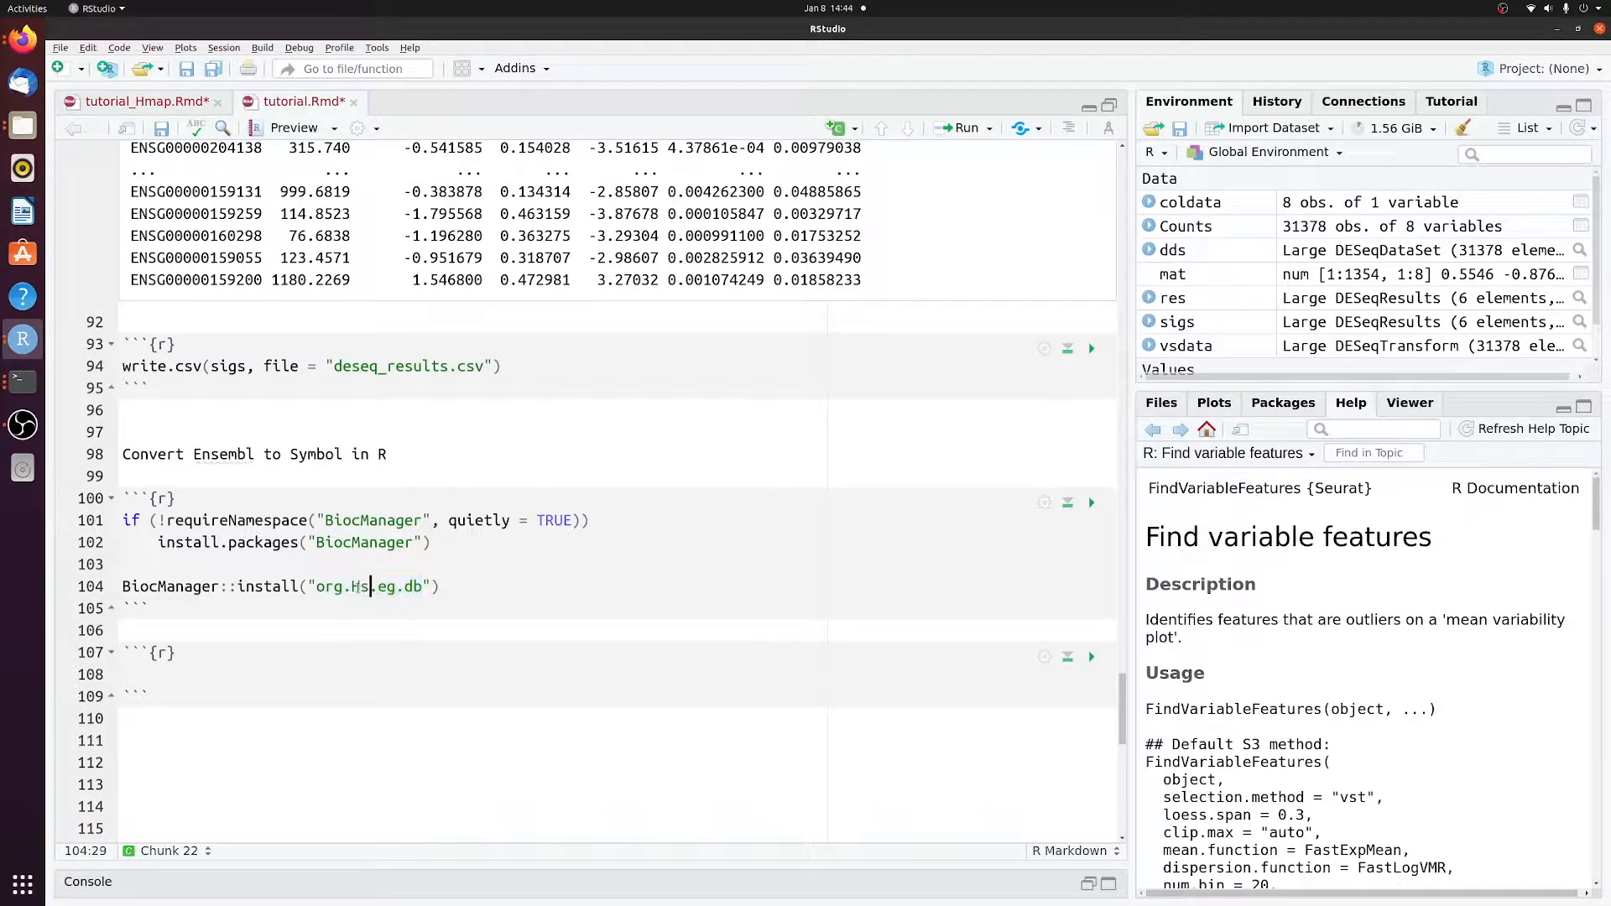
pyautogui.doubleClick(354, 586)
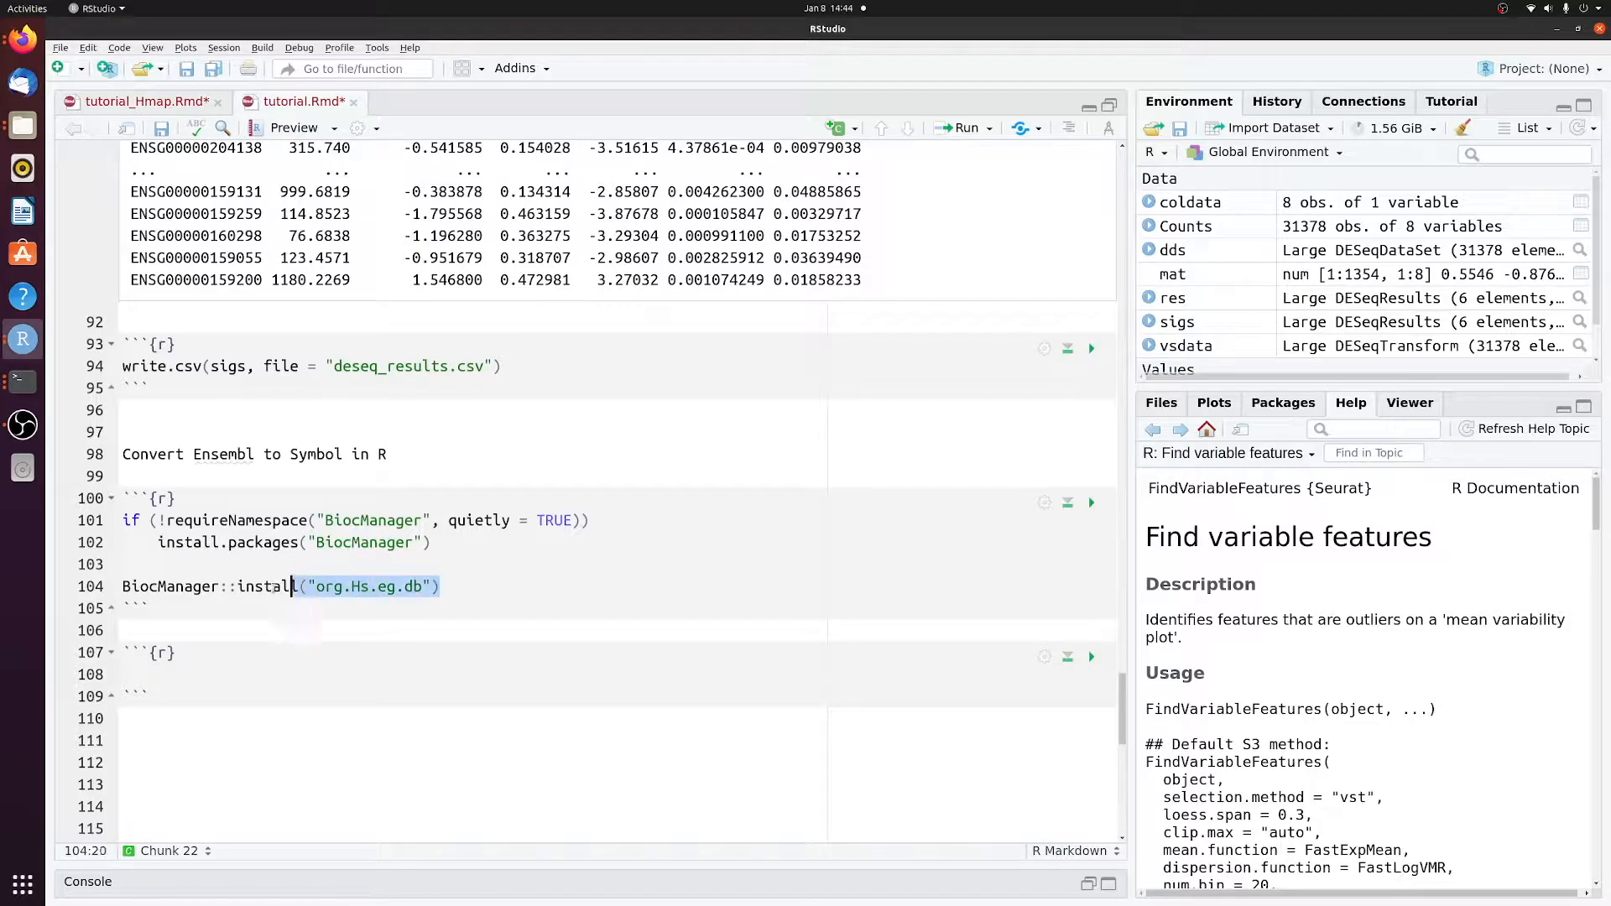
pyautogui.write('install("org.Hs.eg.db")')
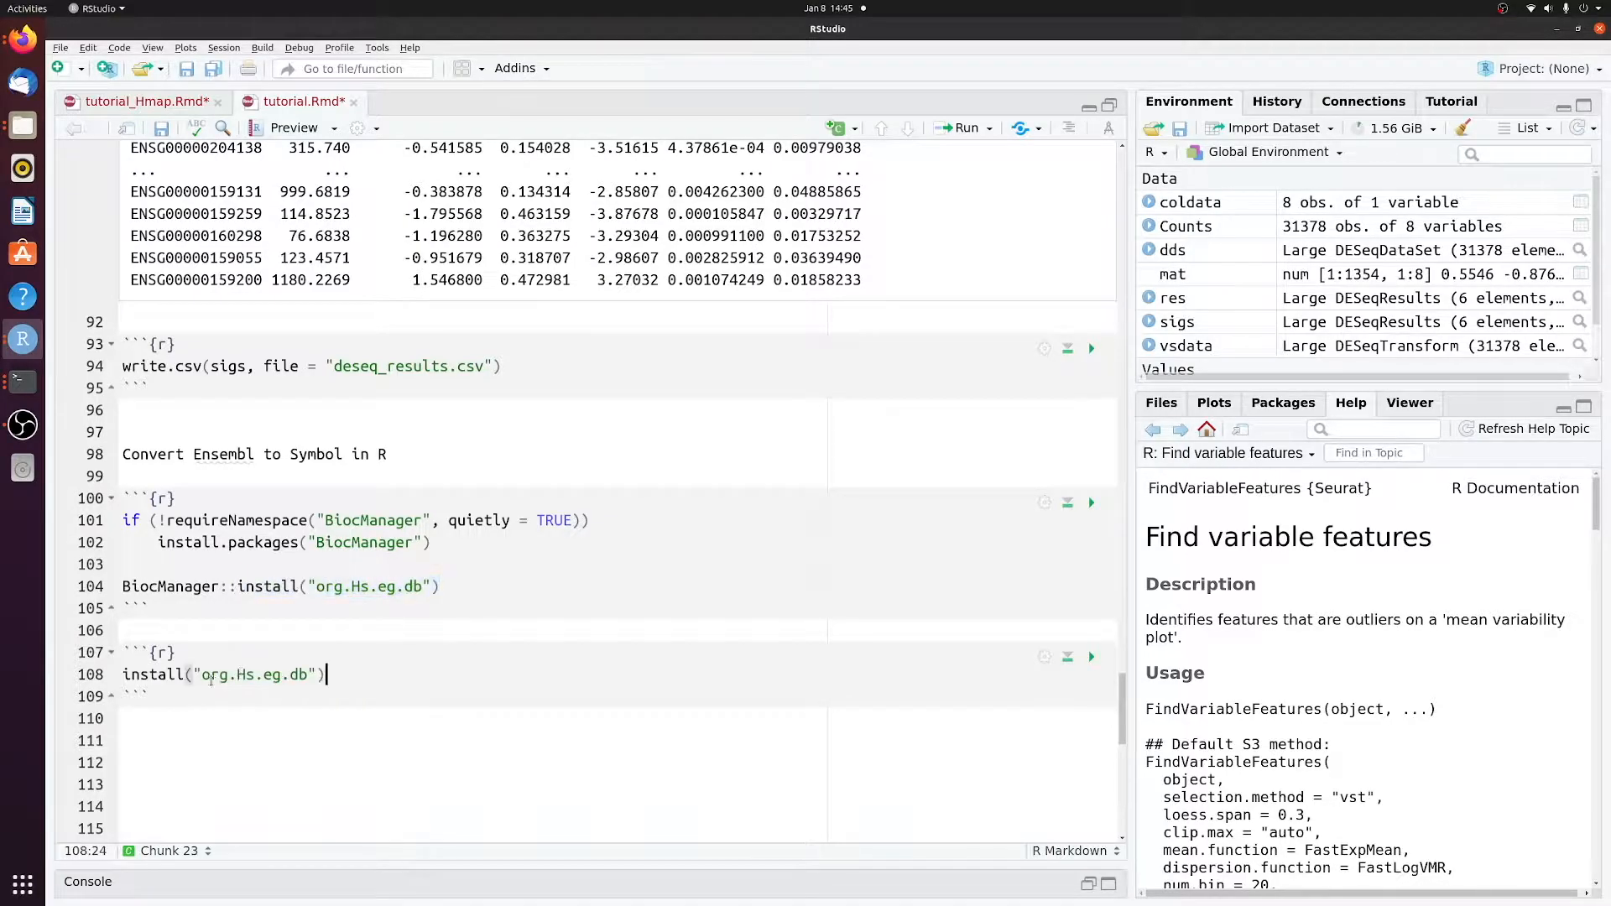
pyautogui.write('library')
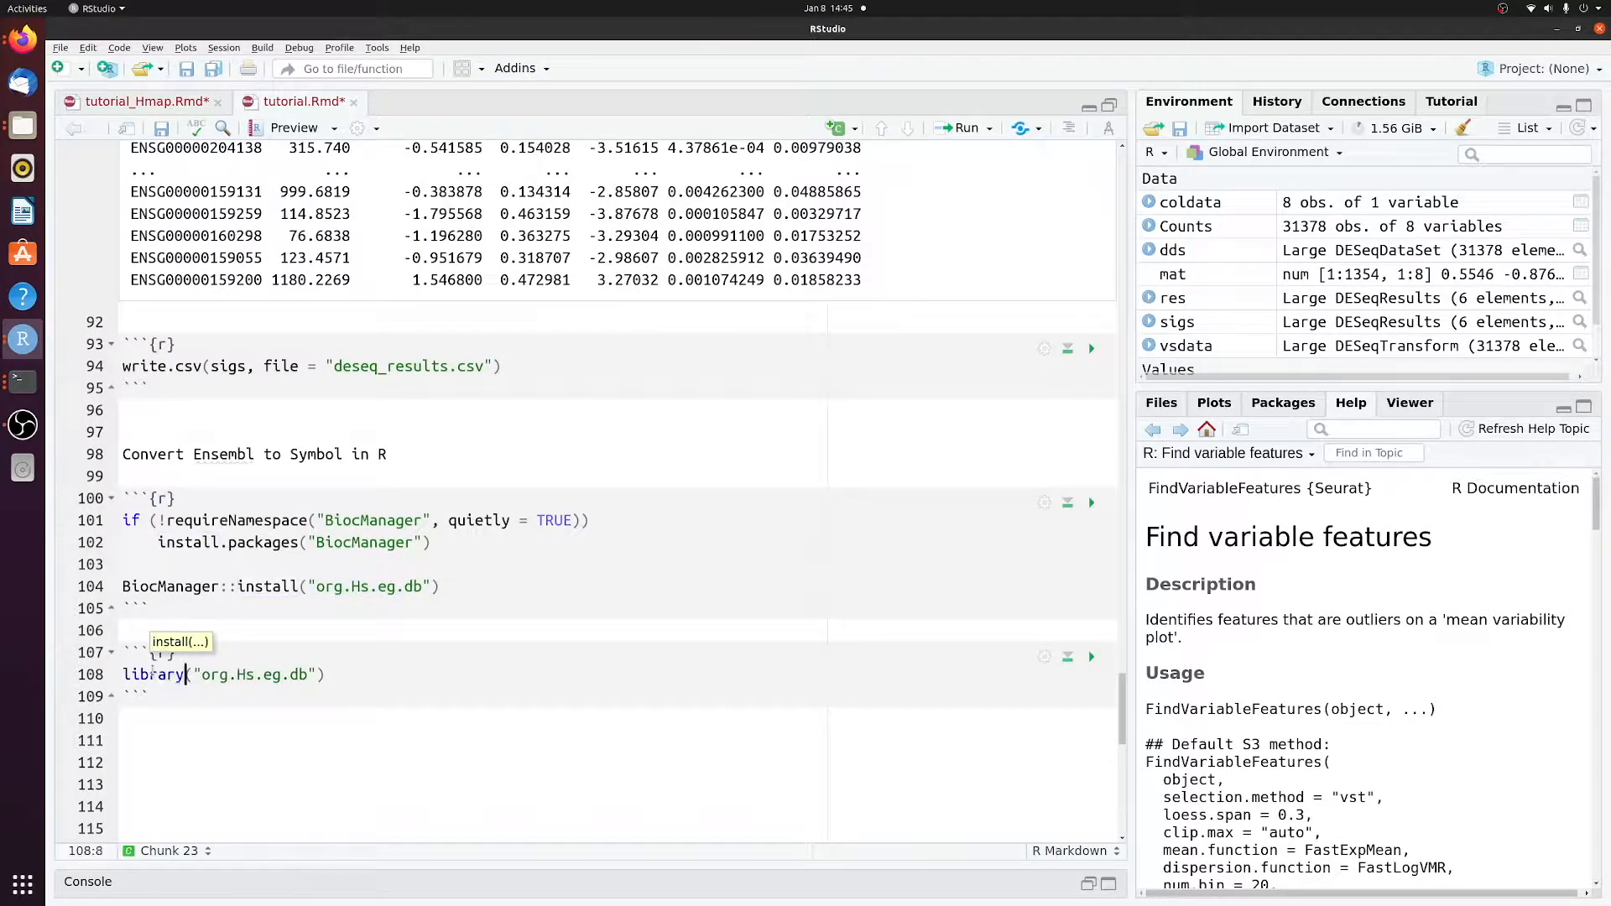
pyautogui.click(1091, 656)
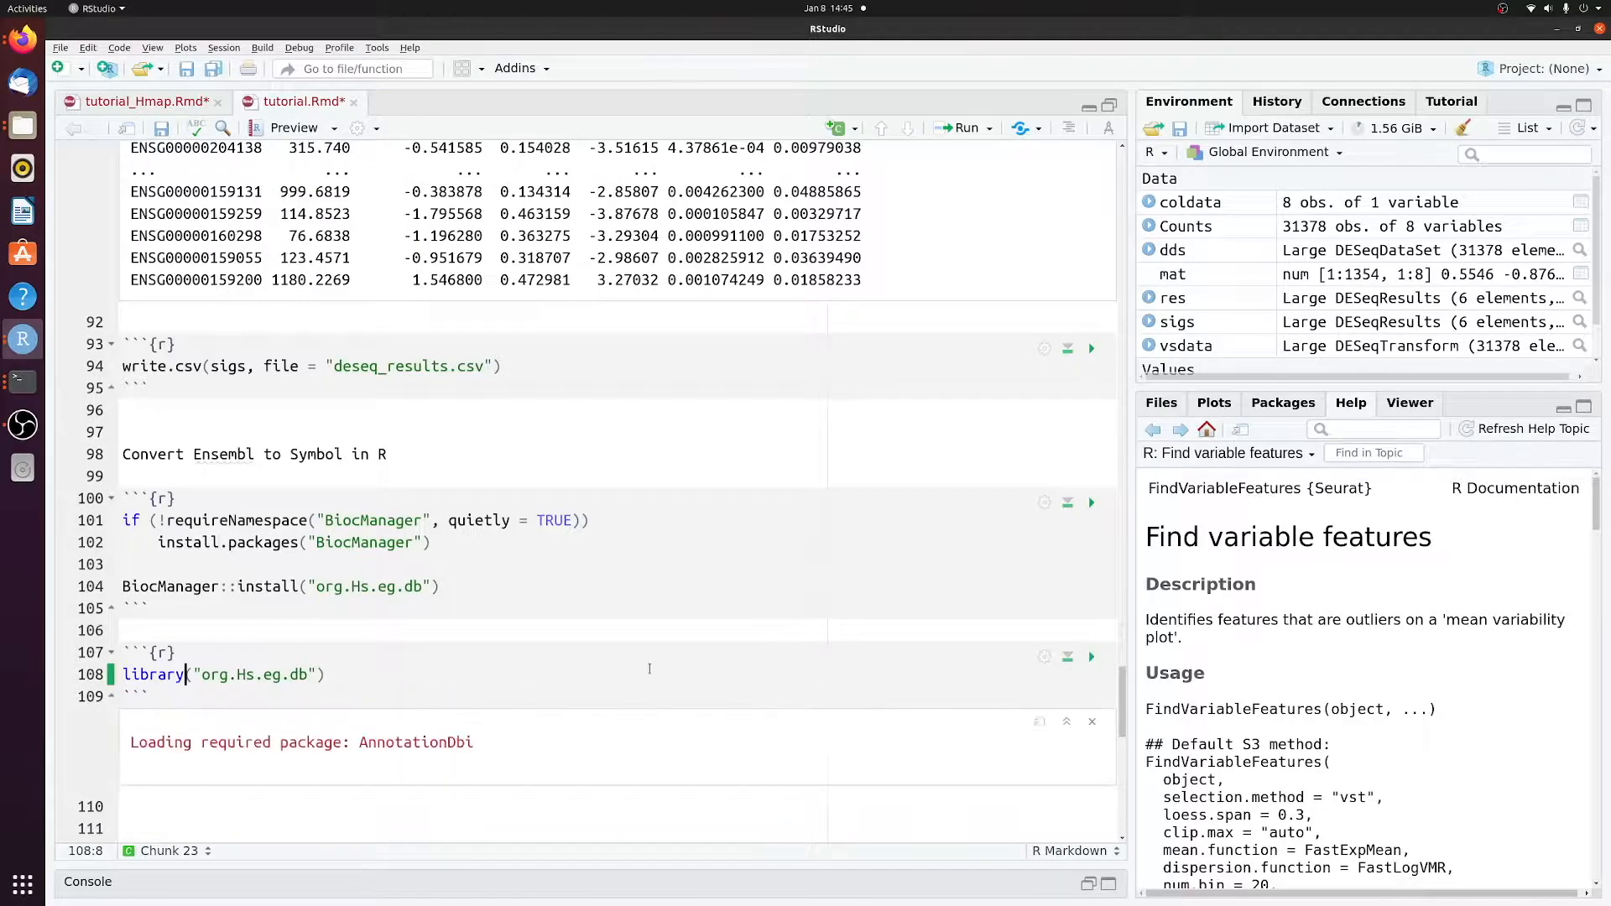
# Step: Change the BiocManager install target to AnnotationDbi and add a fresh empty chunk
pyautogui.doubleClick(417, 742)
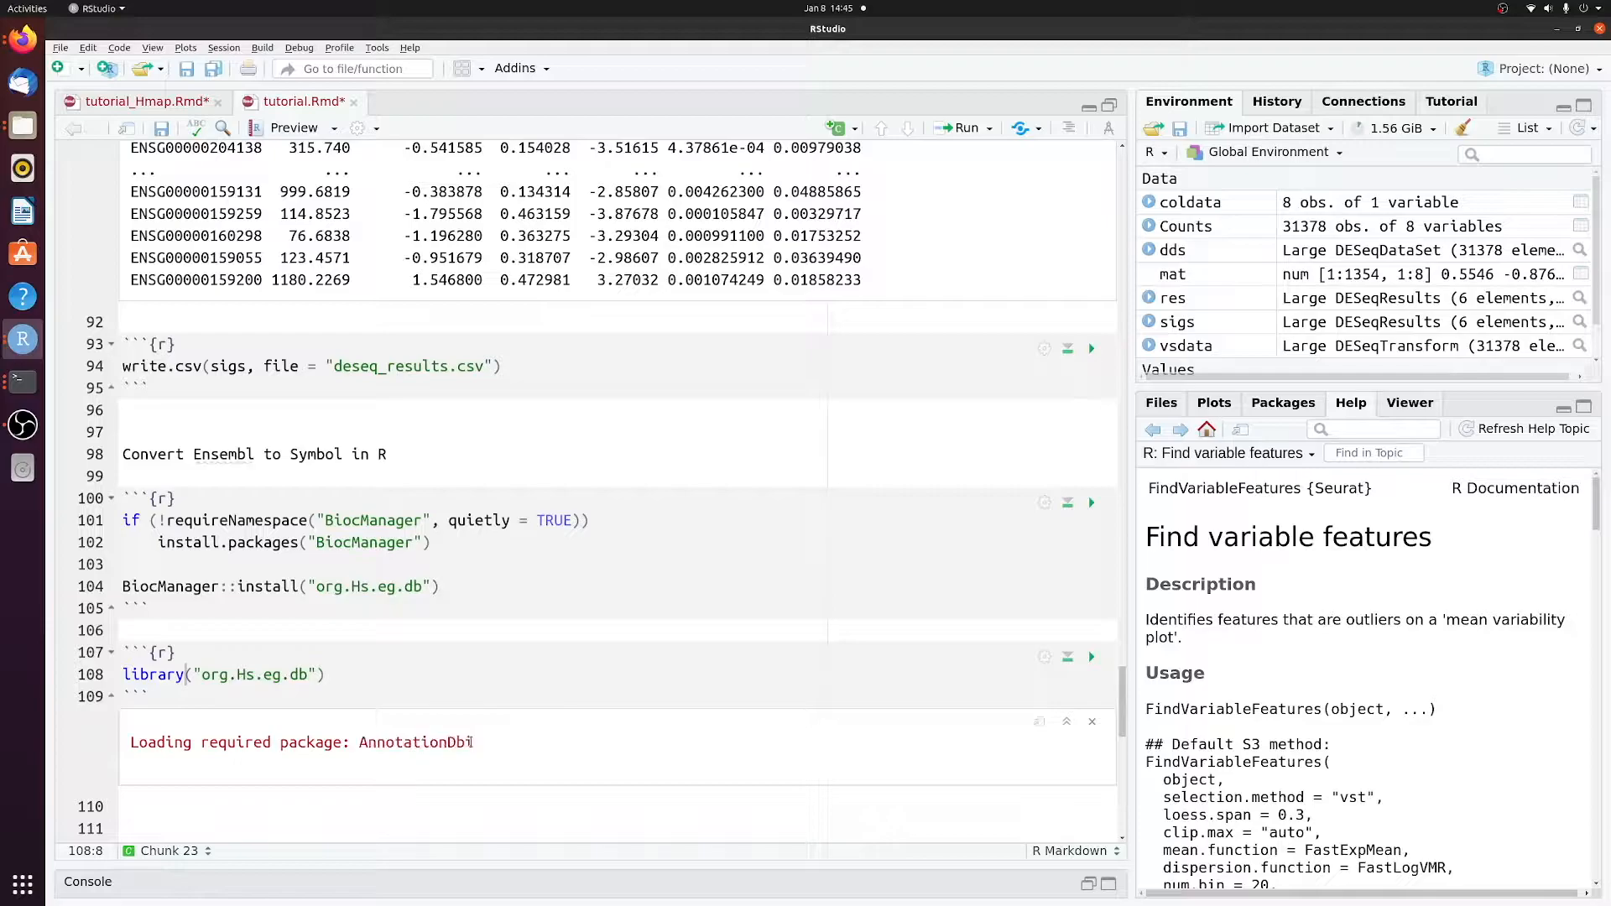
pyautogui.doubleClick(372, 585)
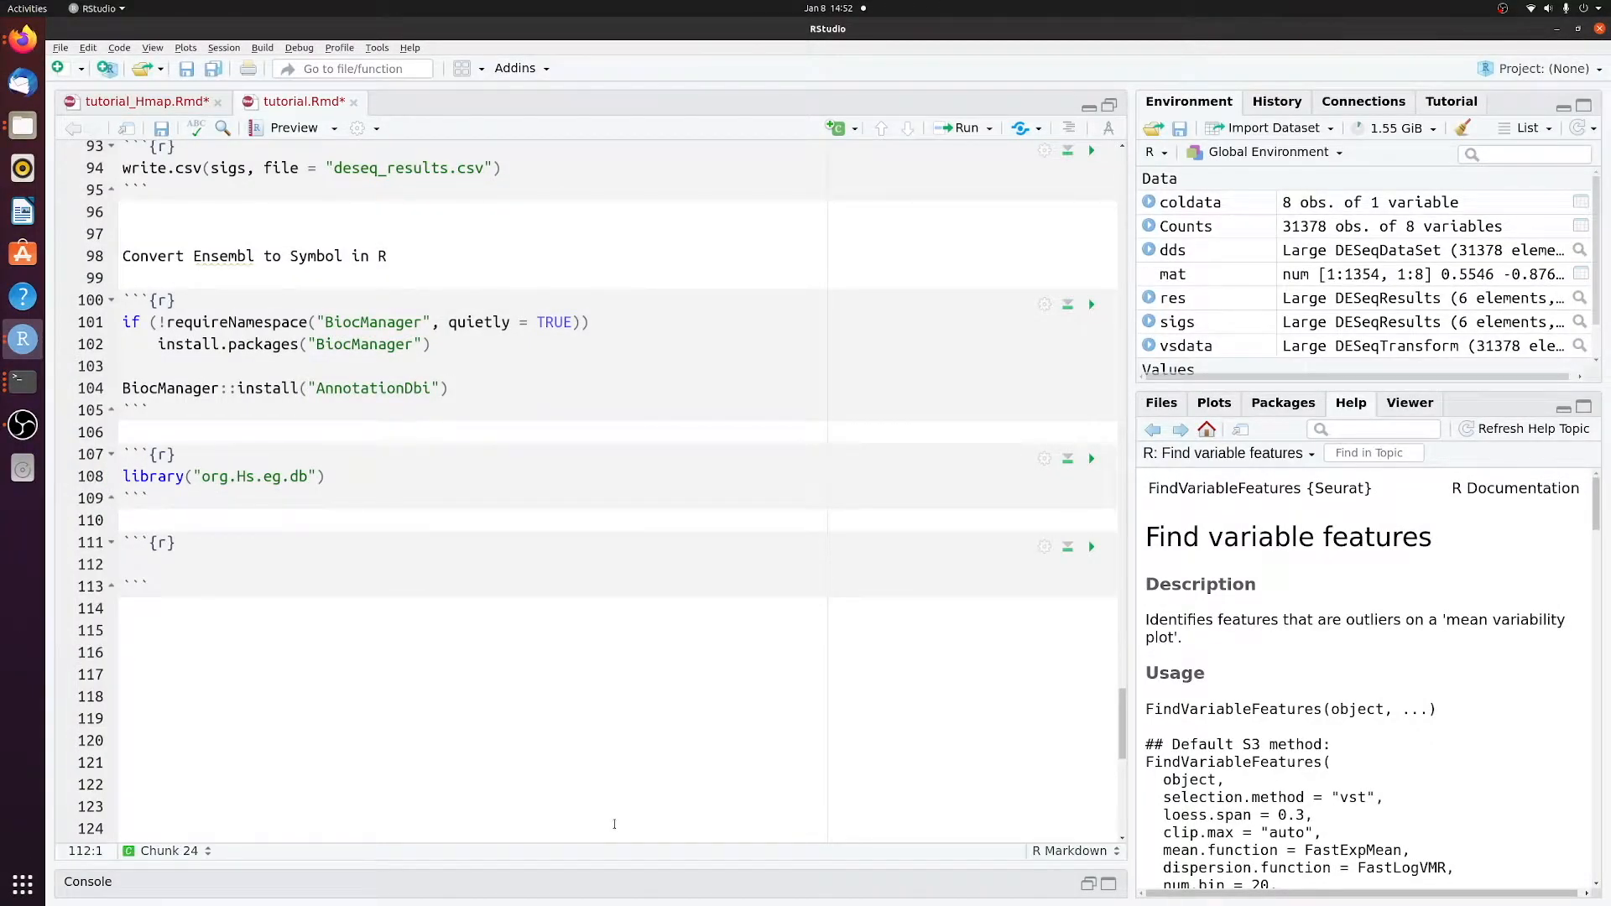
# Step: Create sigs.df <- as.data.frame(sigs) and view its 1,354-row, six-column table
pyautogui.write('sigs.df')
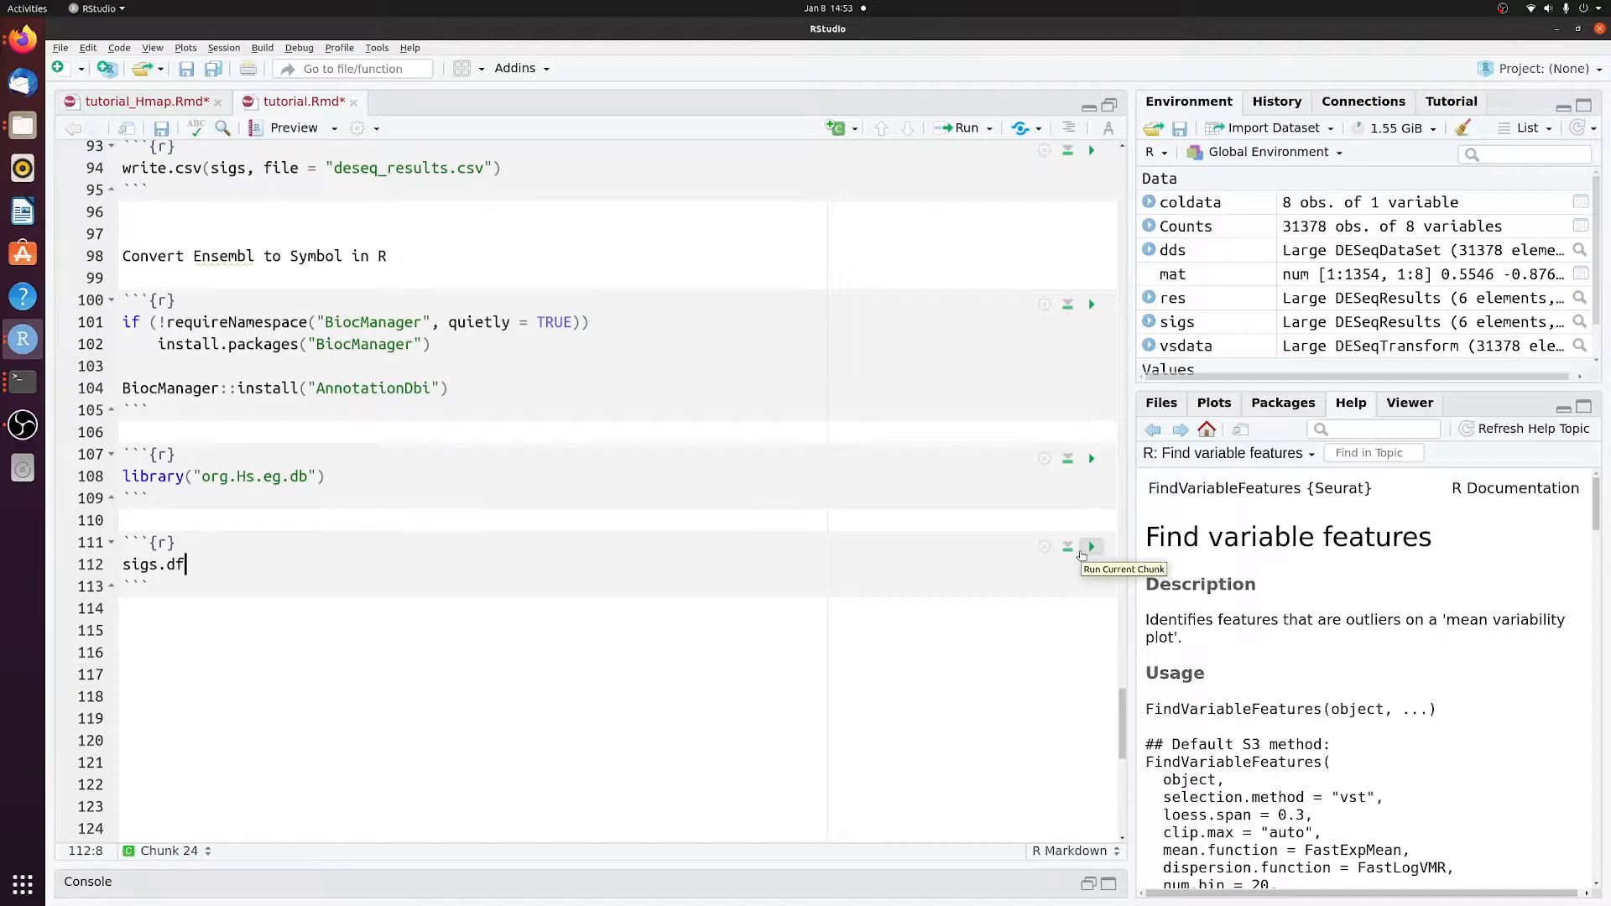
pyautogui.write('<-')
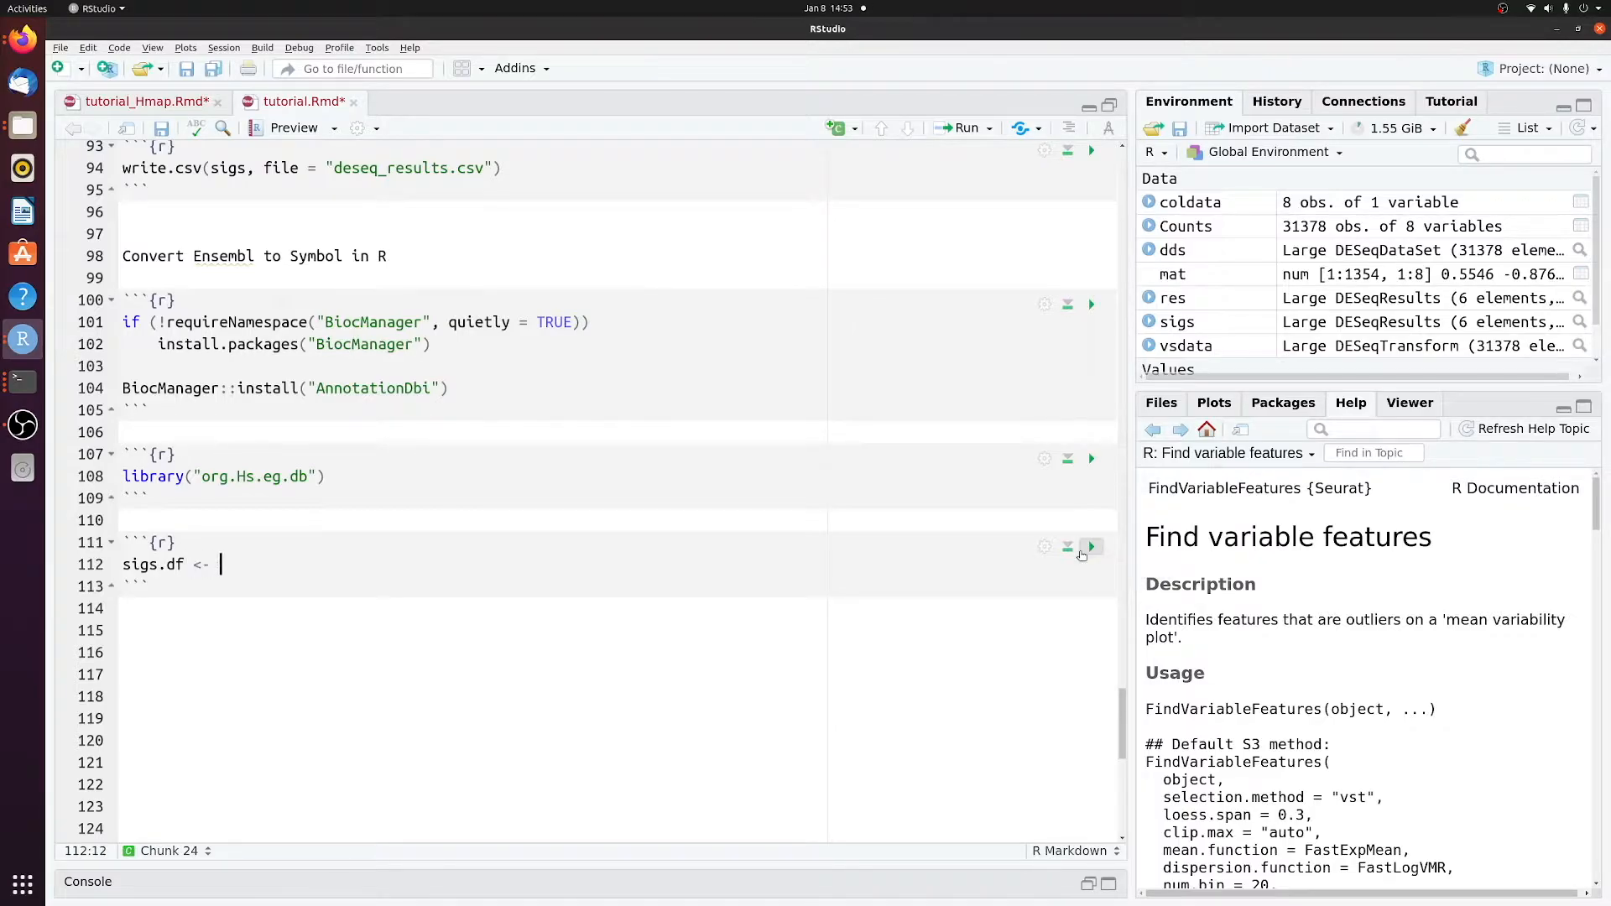
pyautogui.write('as.data.frame(sigs')
pyautogui.click(598, 651)
pyautogui.write('sigs.df')
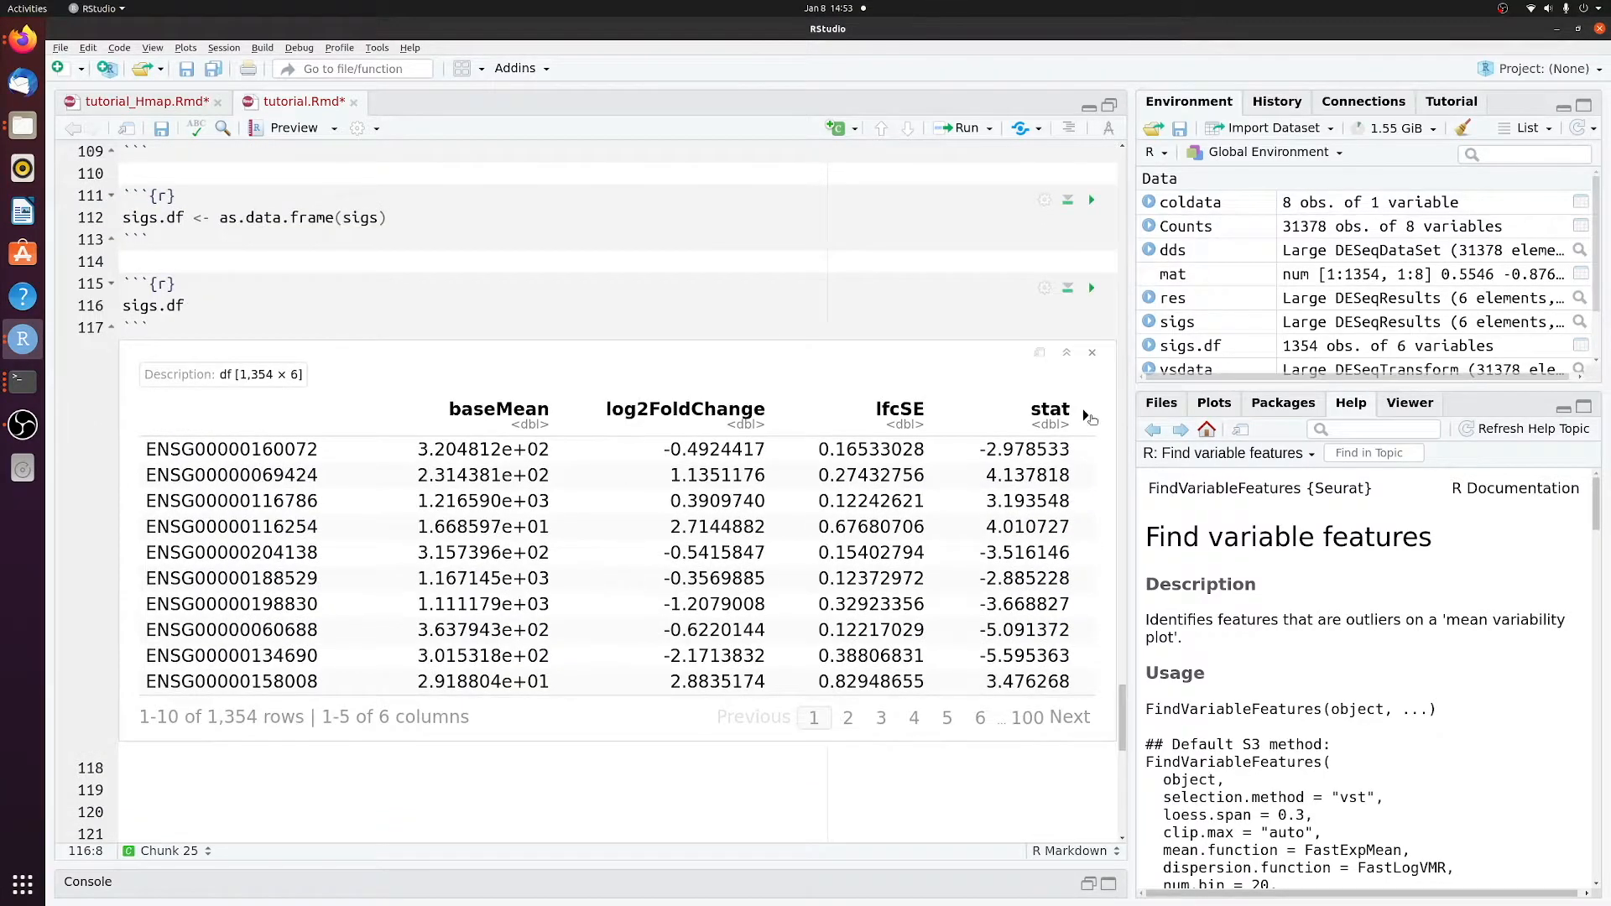
pyautogui.hscroll(3)
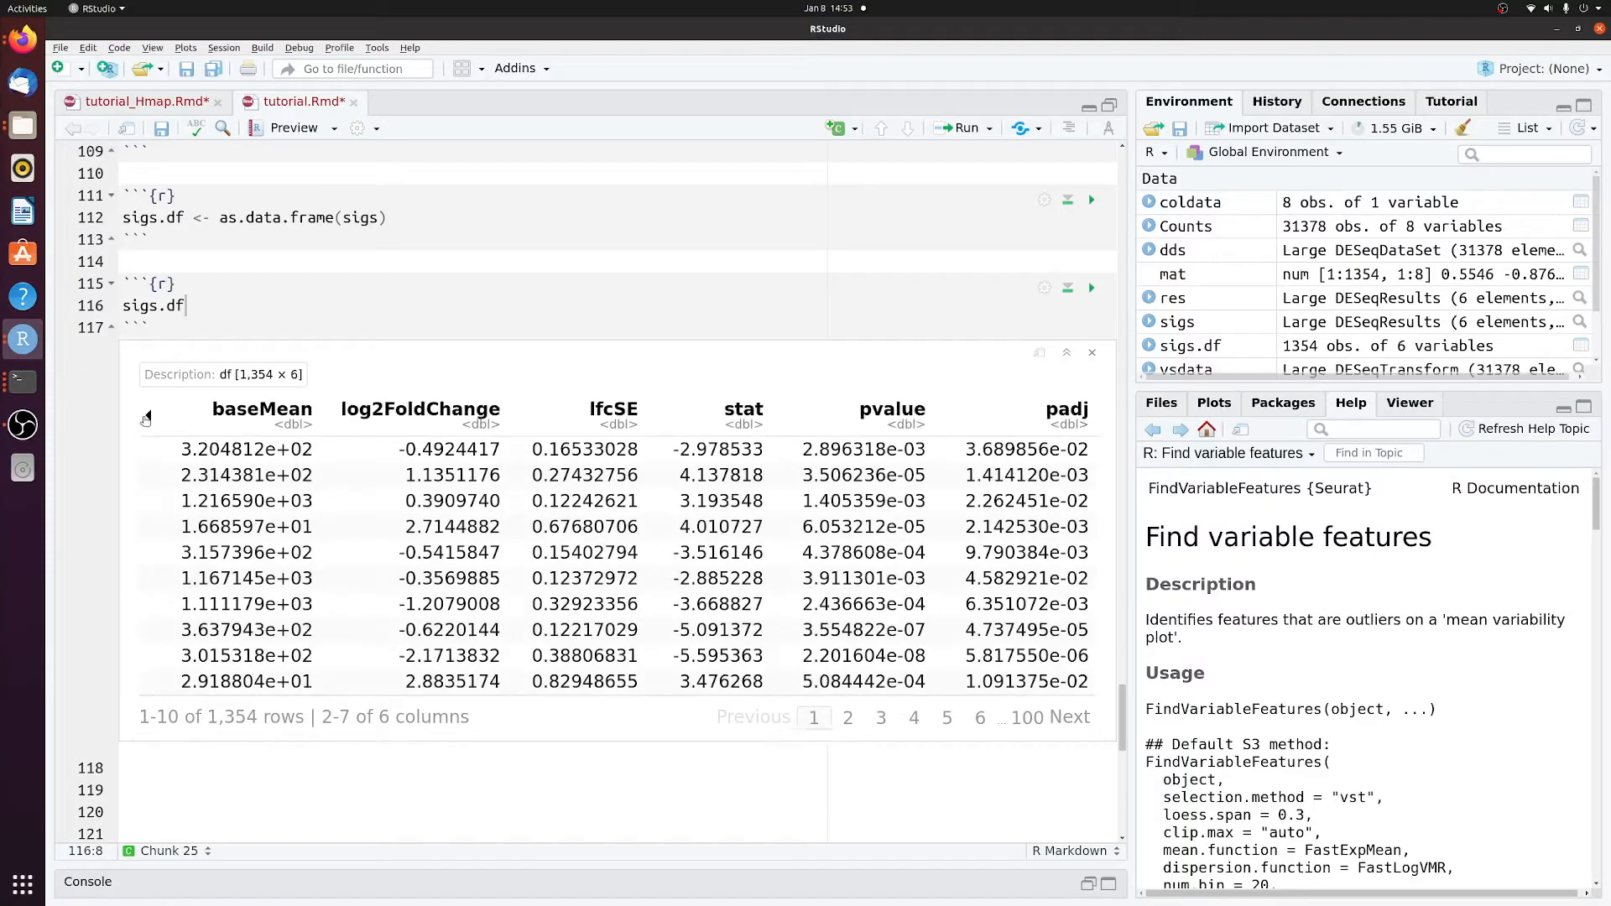
# Step: Write mapIds(org.Hs.eg.db, keys = rownames(sigs.df), keytype = "ENSEMBL", column = "SYMBOL") assigned to sigs.df
pyautogui.write('<-')
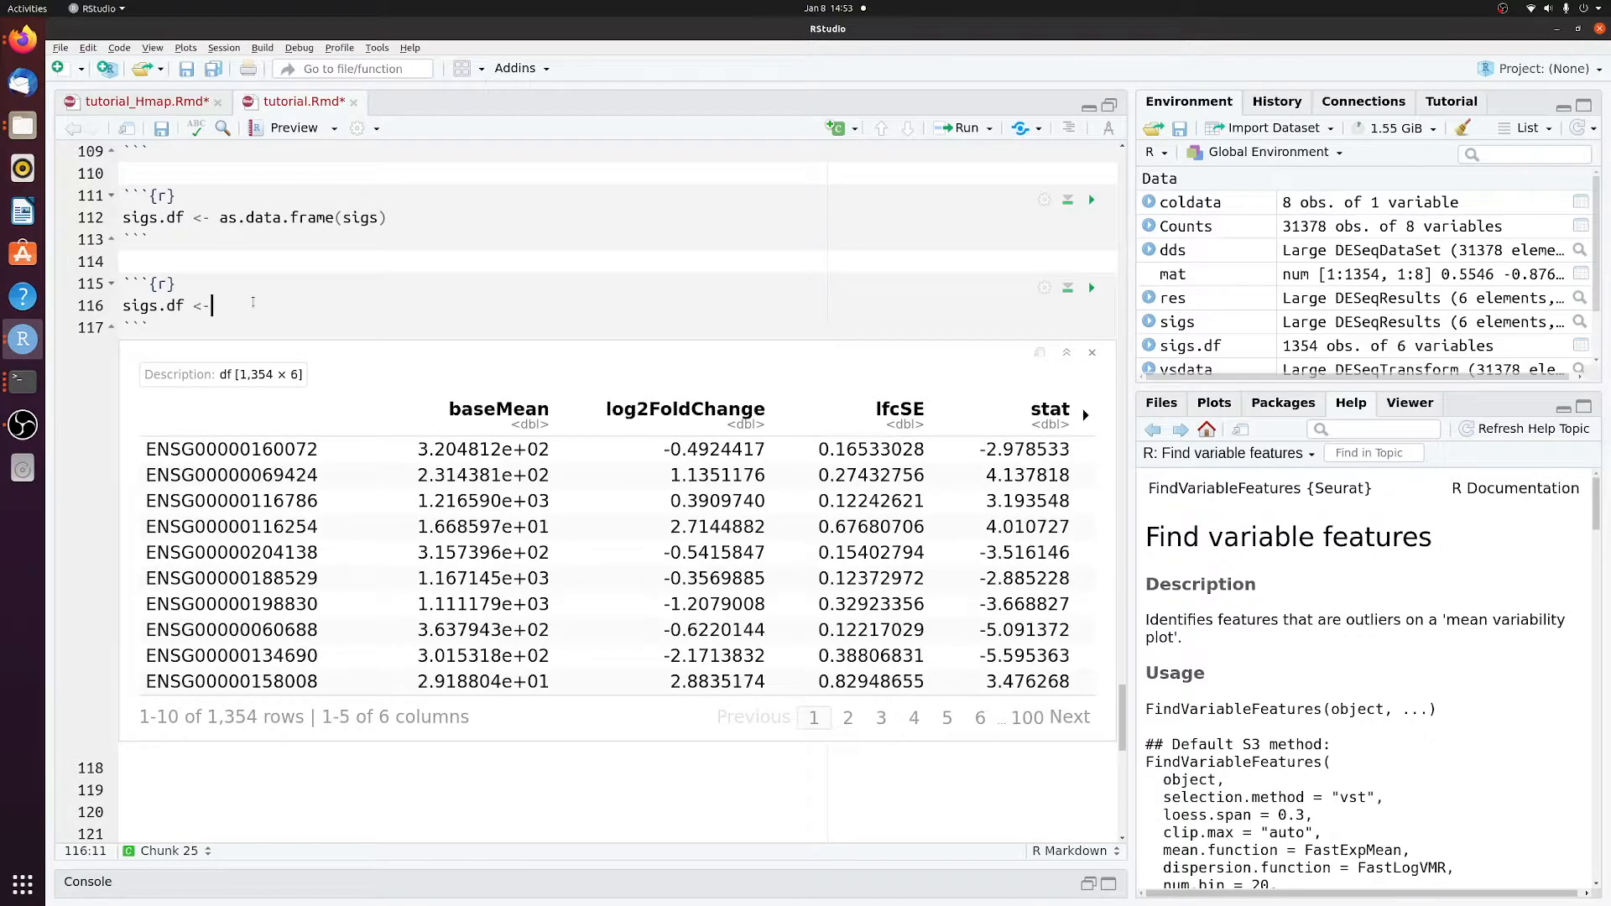
pyautogui.write('mapIds(')
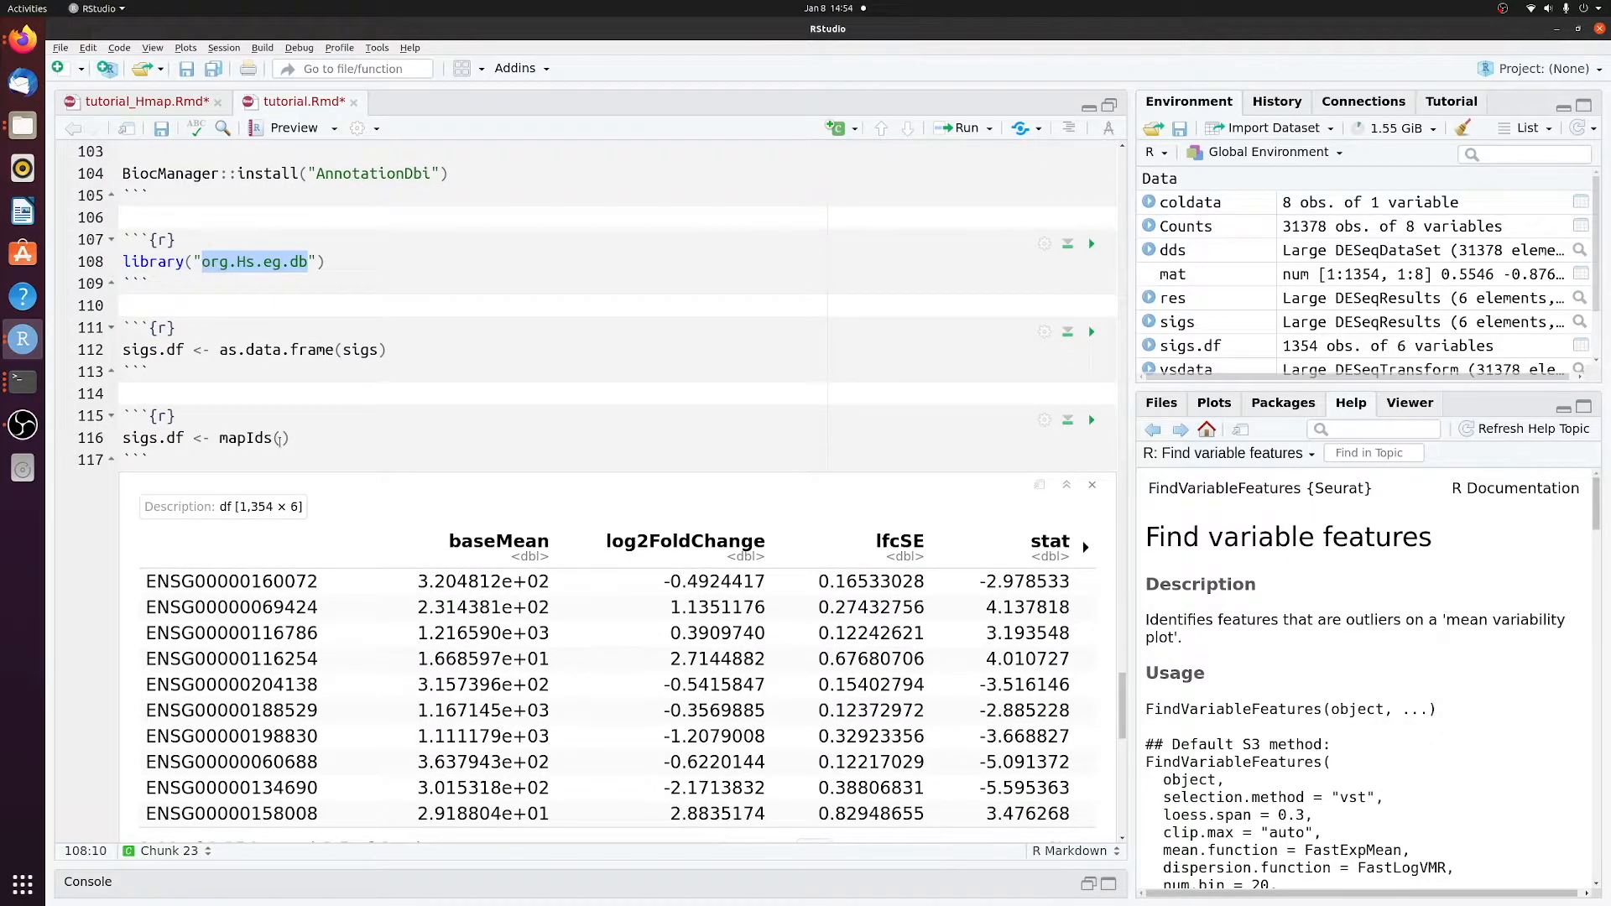
pyautogui.write('org.Hs.eg.db, keys =')
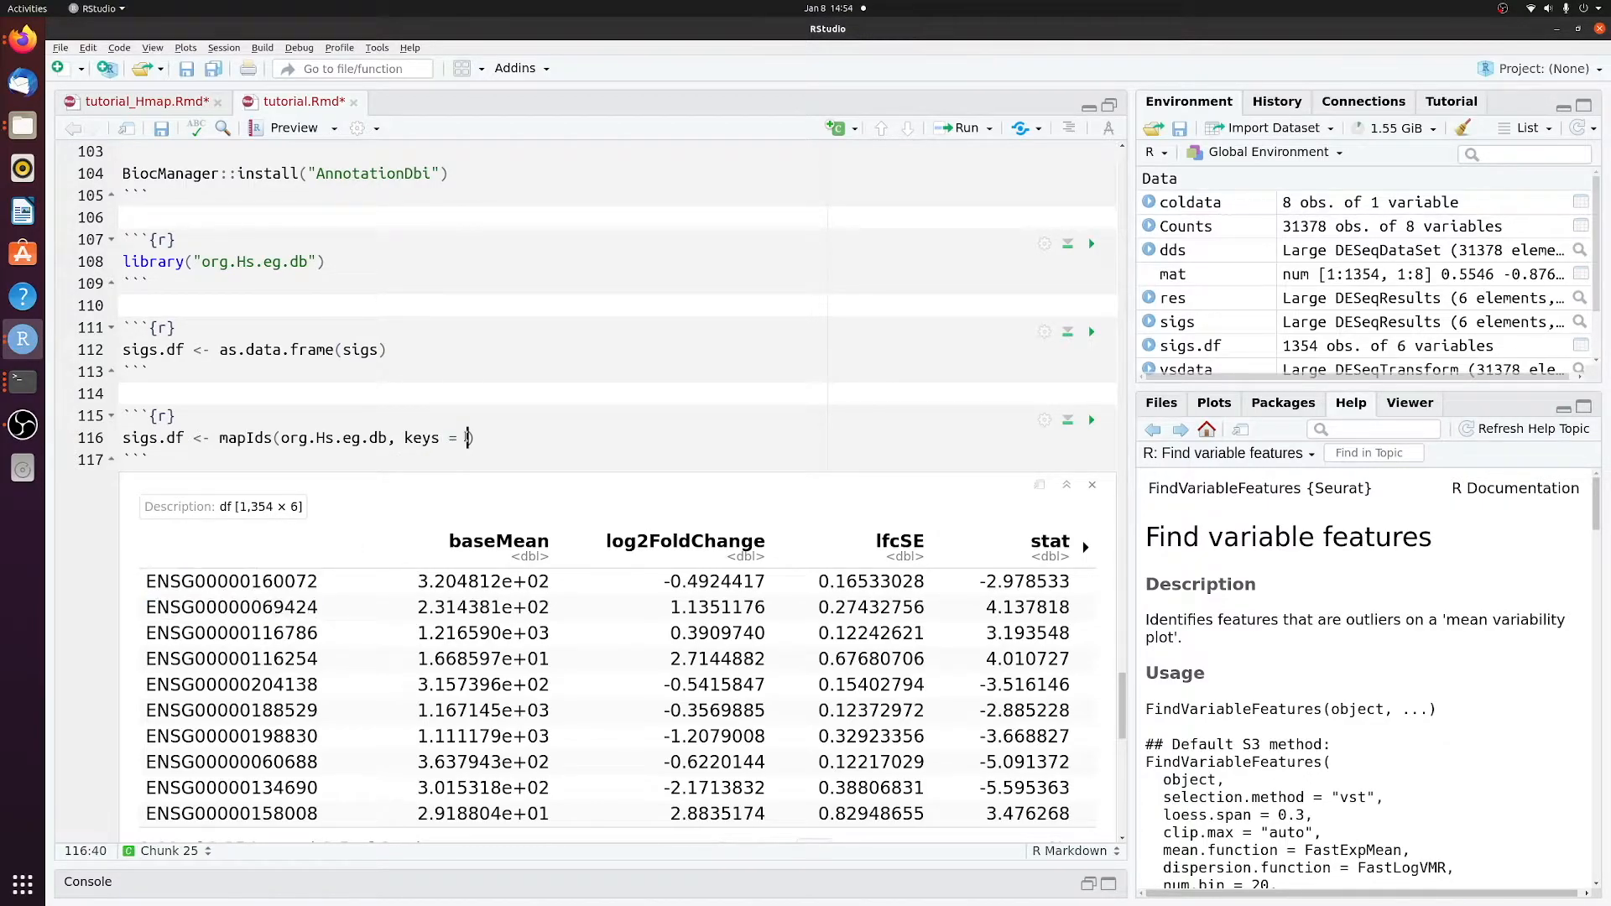
pyautogui.write('rownames(')
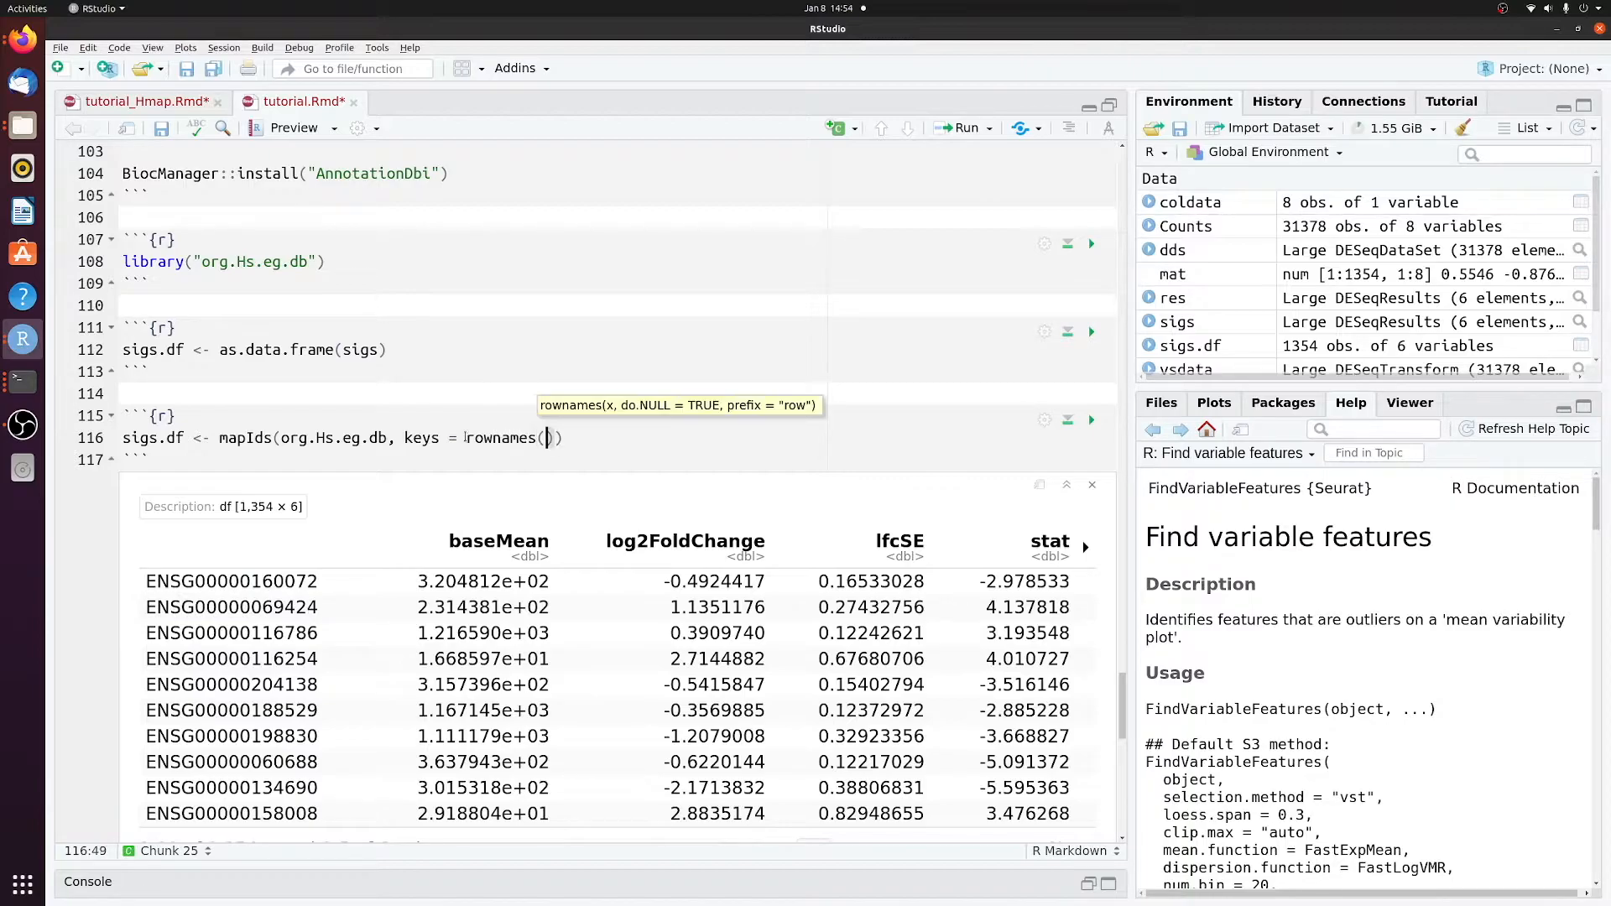
pyautogui.write('sigs.df')
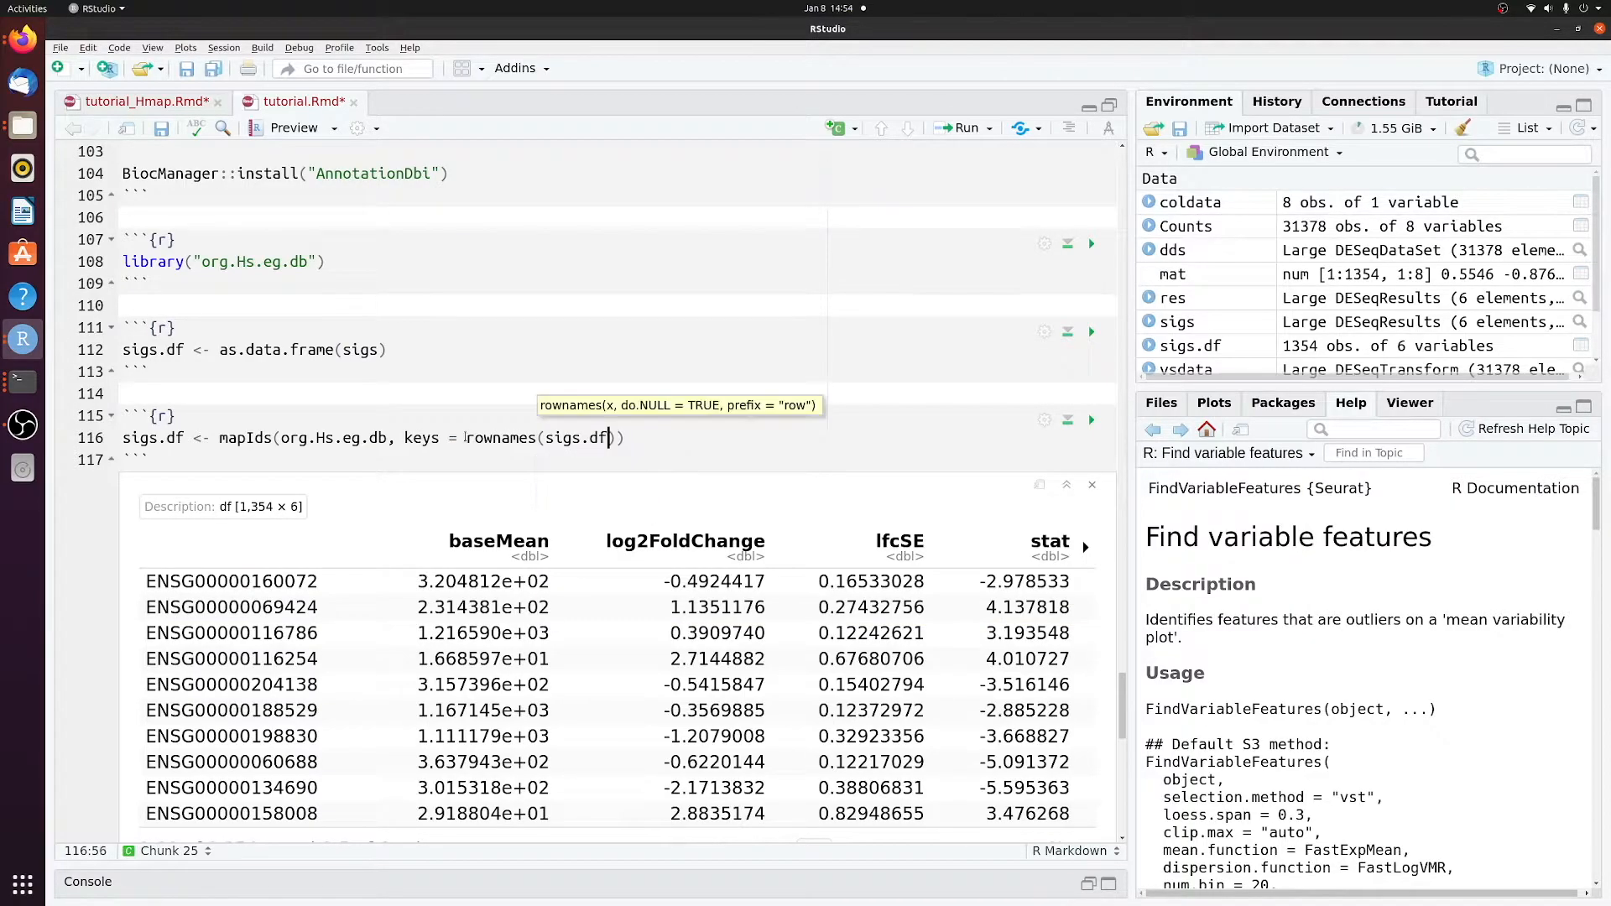
pyautogui.write(', keytype = "ENSEMBL",')
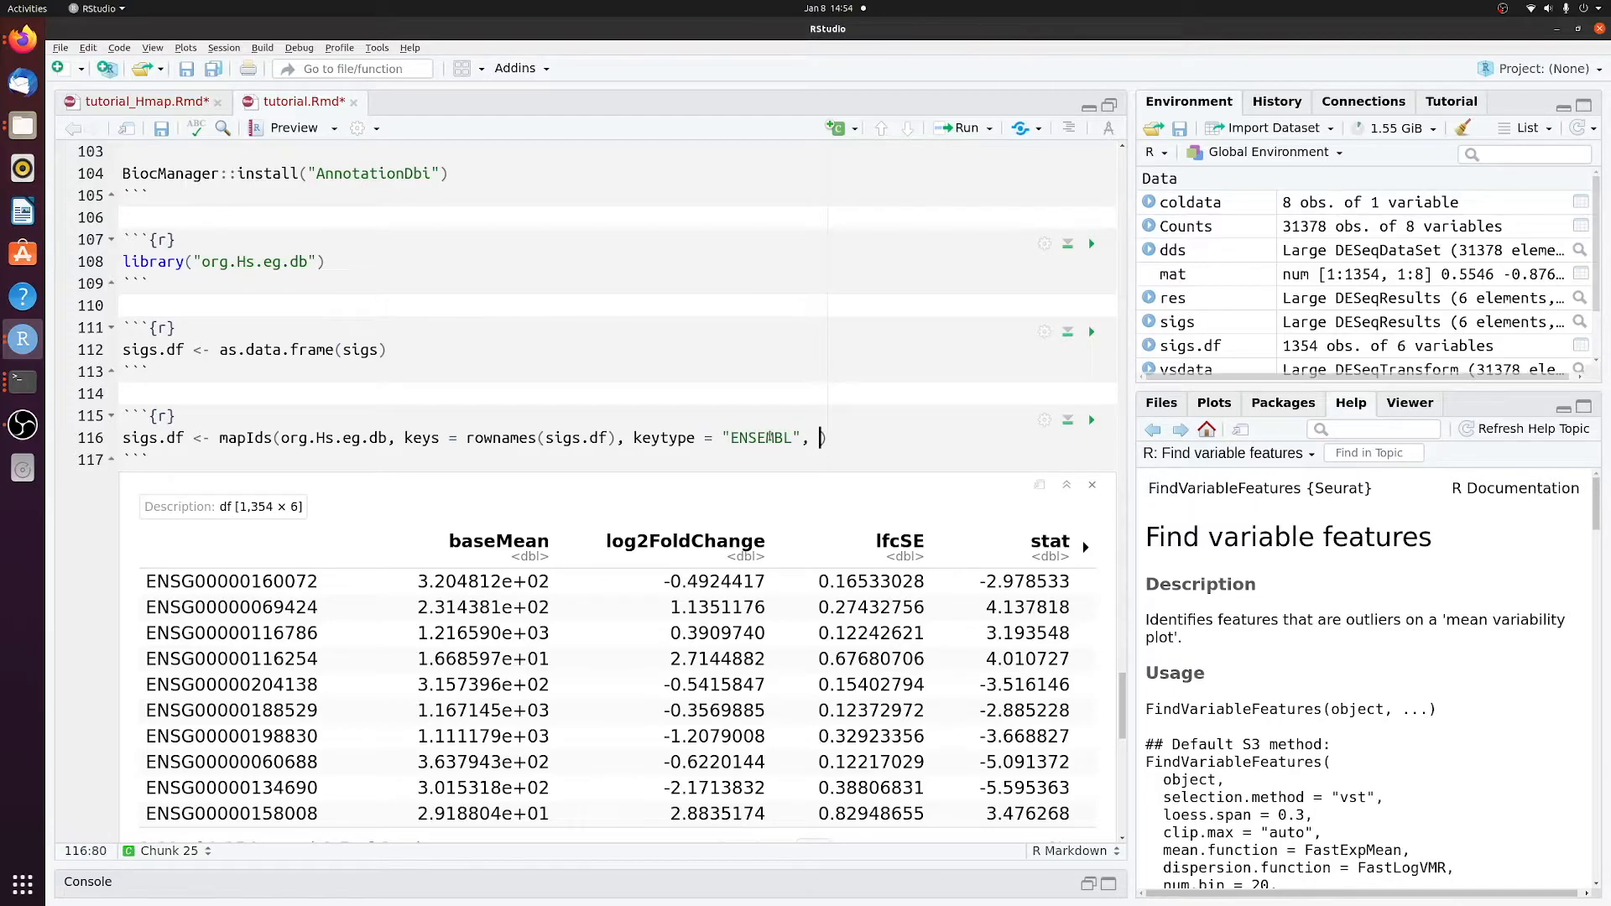
pyautogui.write('column = "')
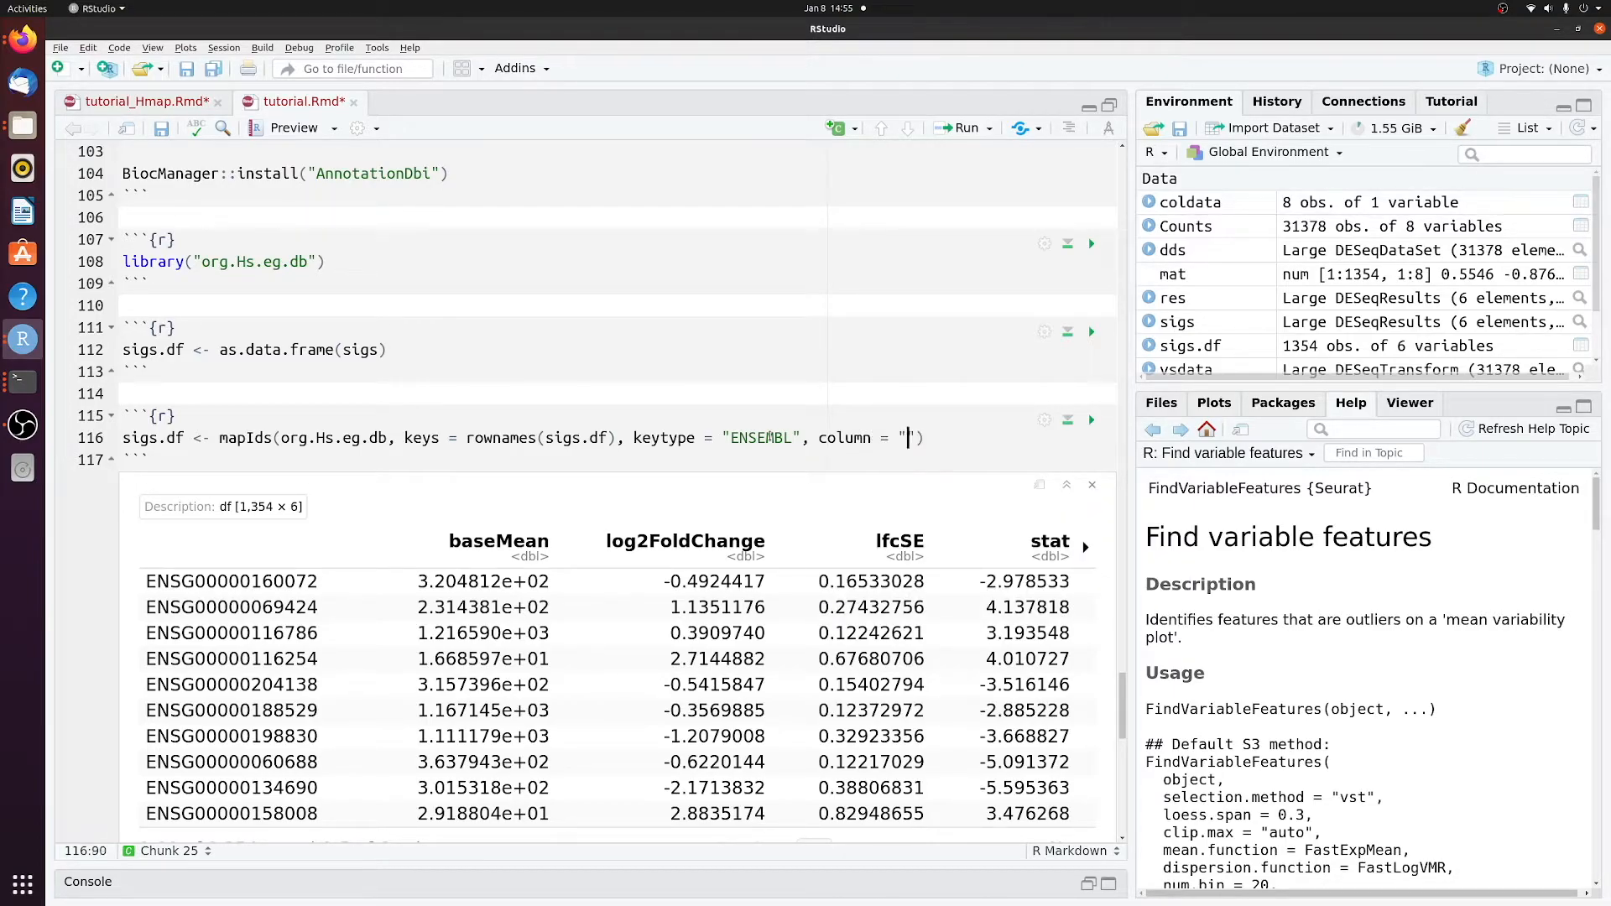
pyautogui.write('SYMBOL')
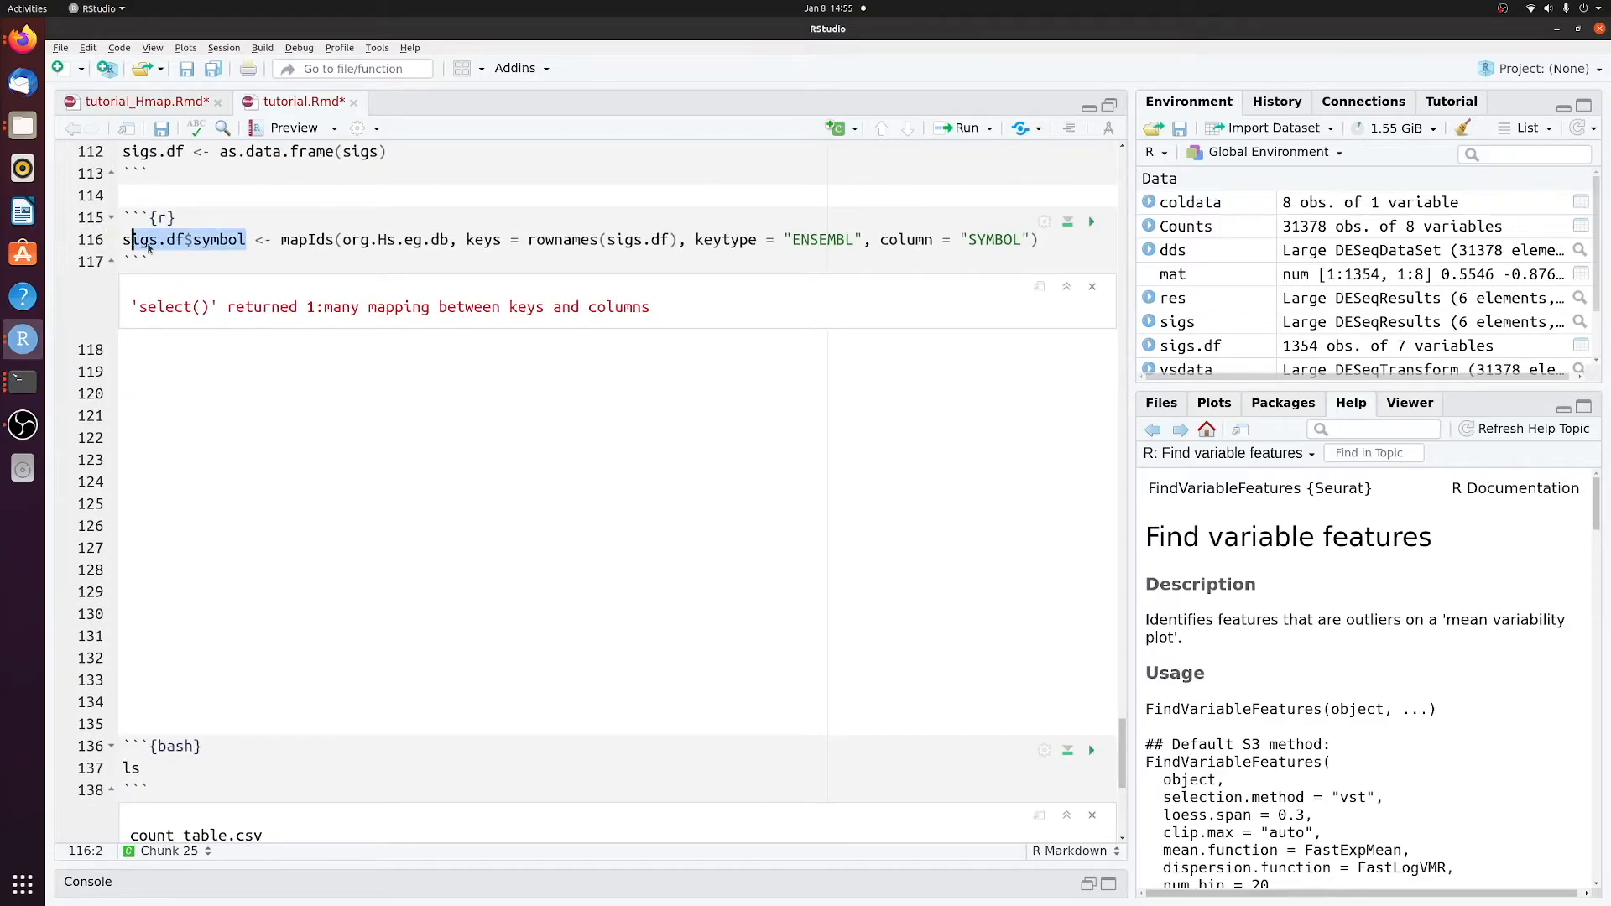
# Step: Show the Insert Chunk language list after storing symbols in sigs.df$symbol
pyautogui.click(840, 127)
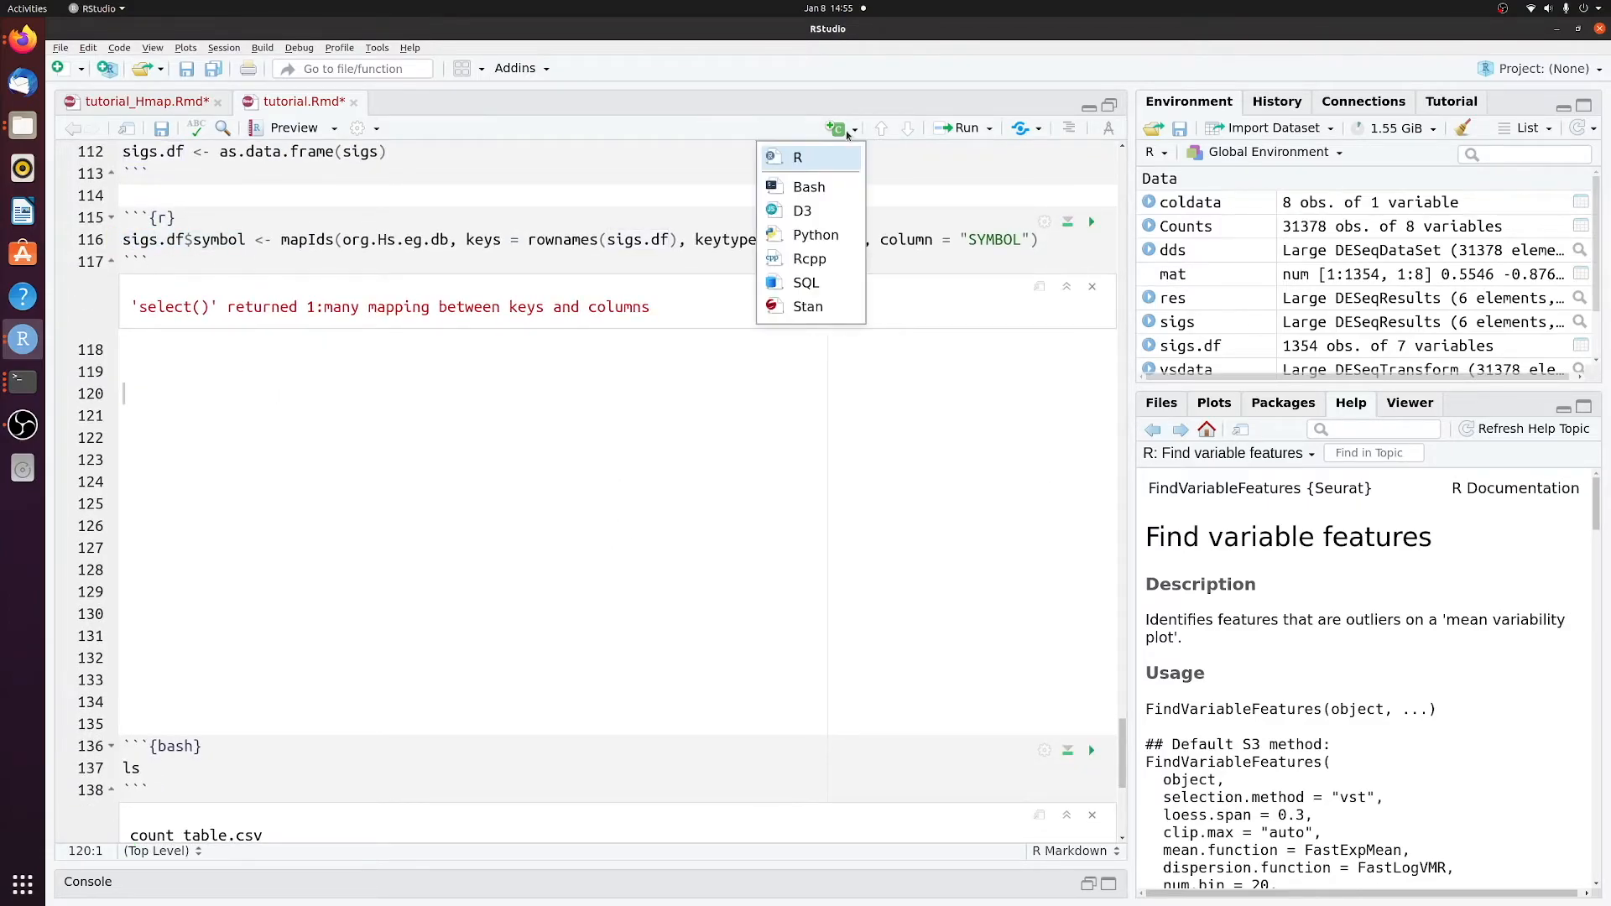